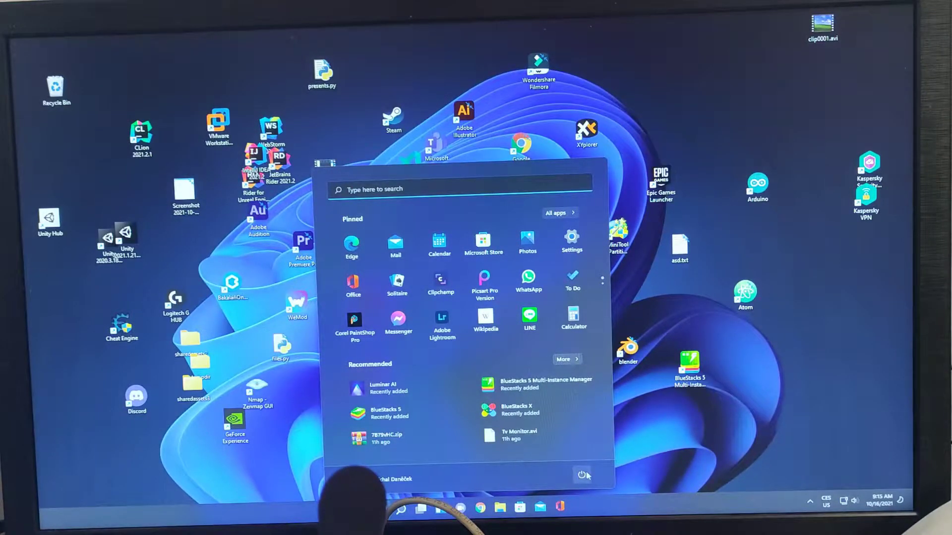
Step: Restart the PC from the Start menu's power options
{"action": "left_click", "coordinate": [581, 475]}
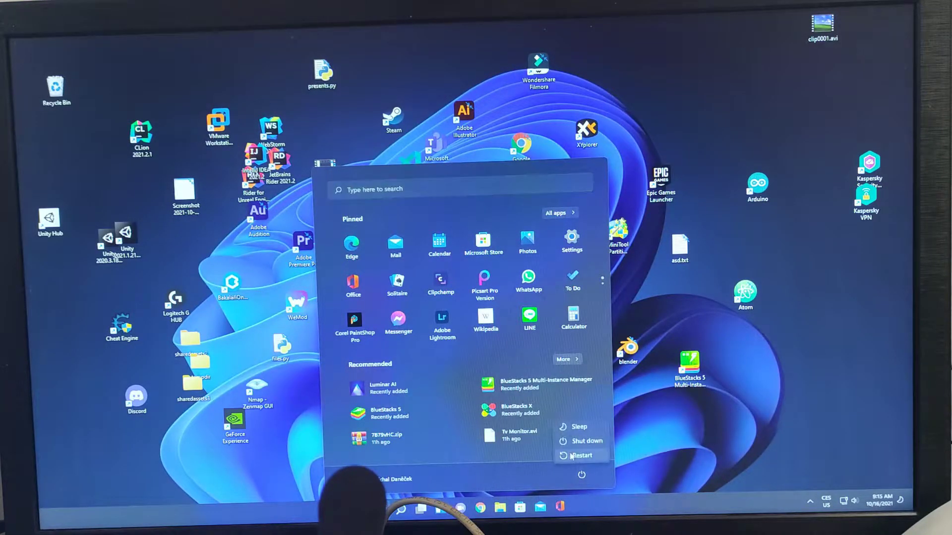
{"action": "left_click", "coordinate": [581, 456]}
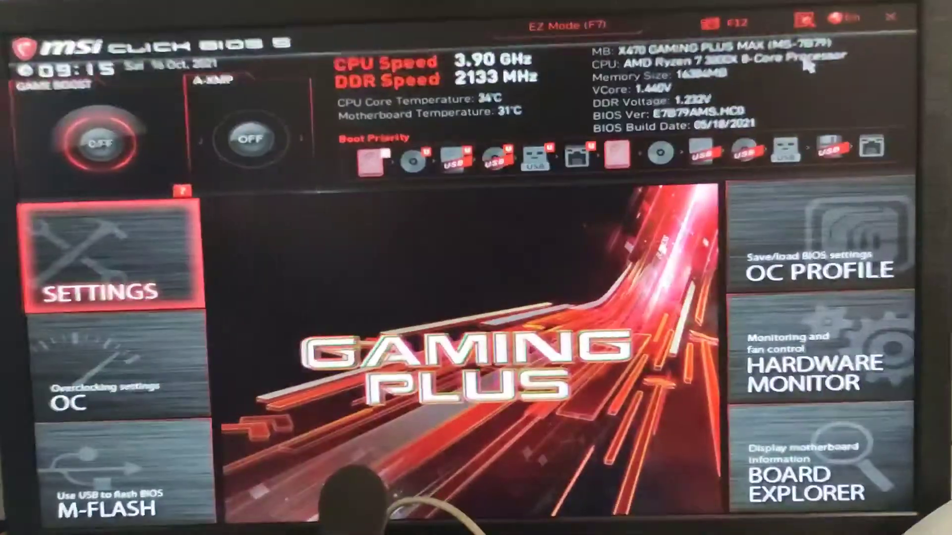
Step: Set Security Device Support under Trusted Computing to Disable
{"action": "left_click", "coordinate": [106, 262]}
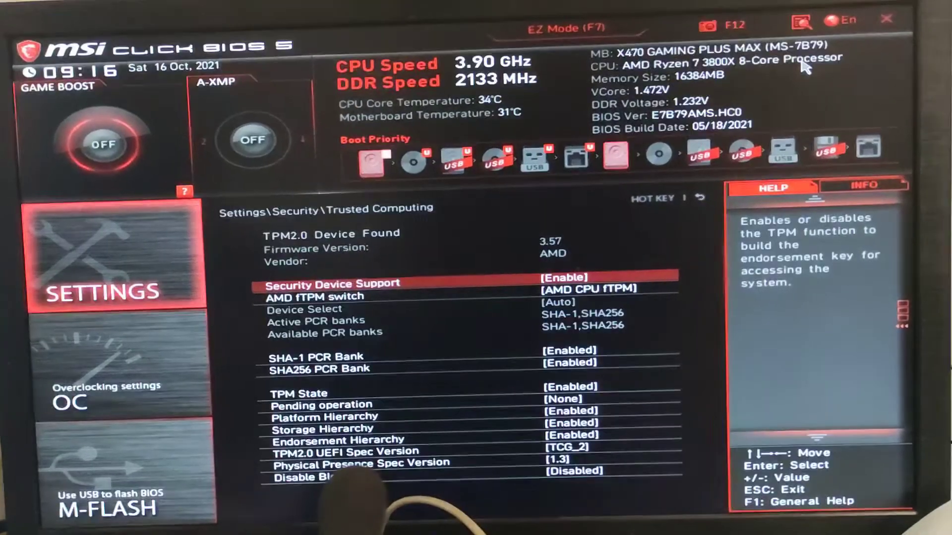
{"action": "key", "text": "Down"}
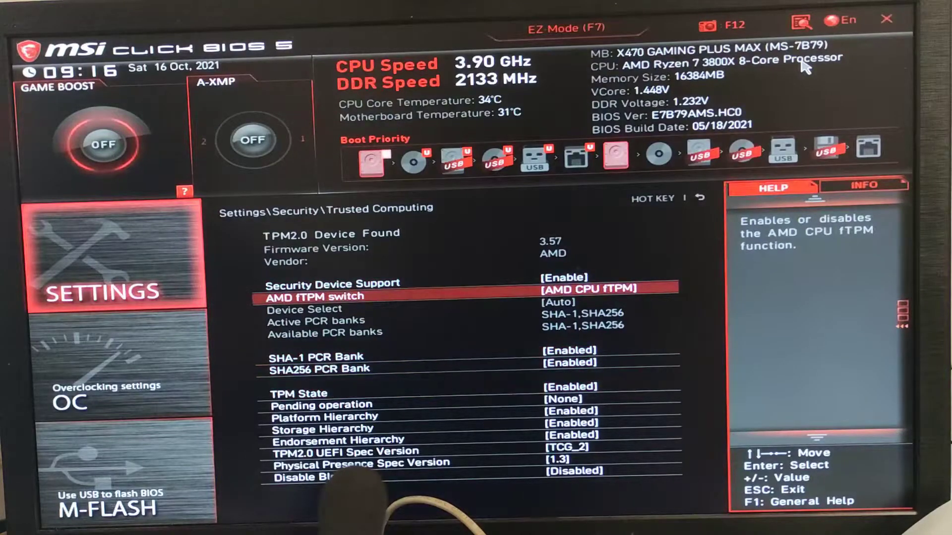
{"action": "key", "text": "up"}
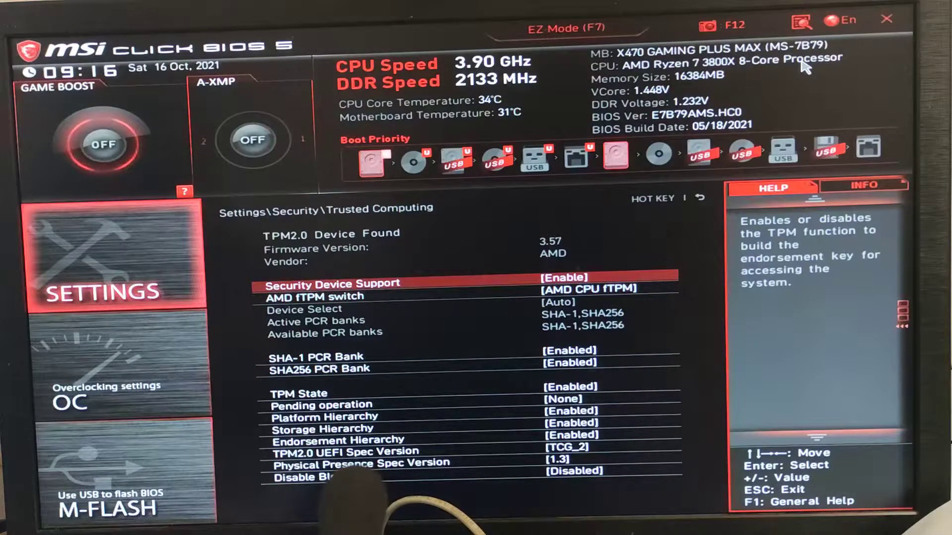
{"action": "left_click", "coordinate": [565, 283]}
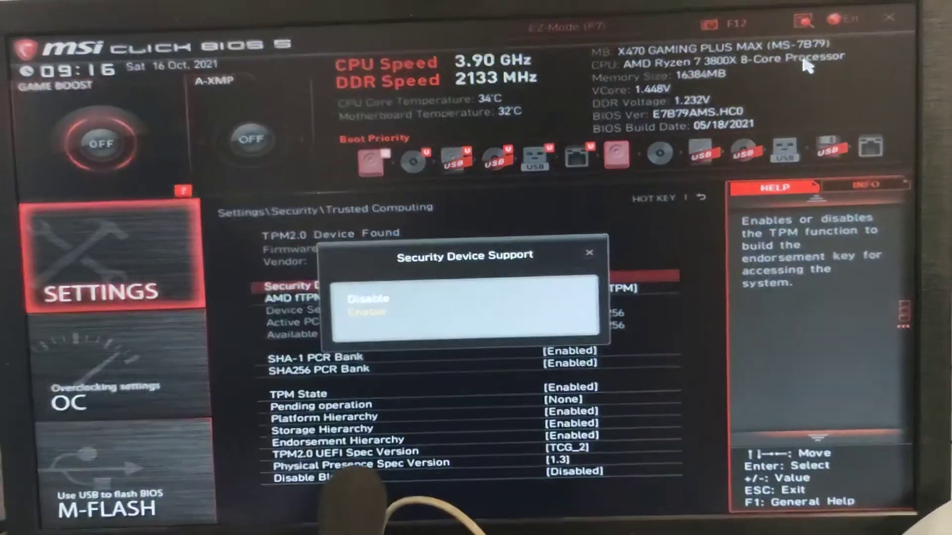
{"action": "left_click", "coordinate": [368, 298]}
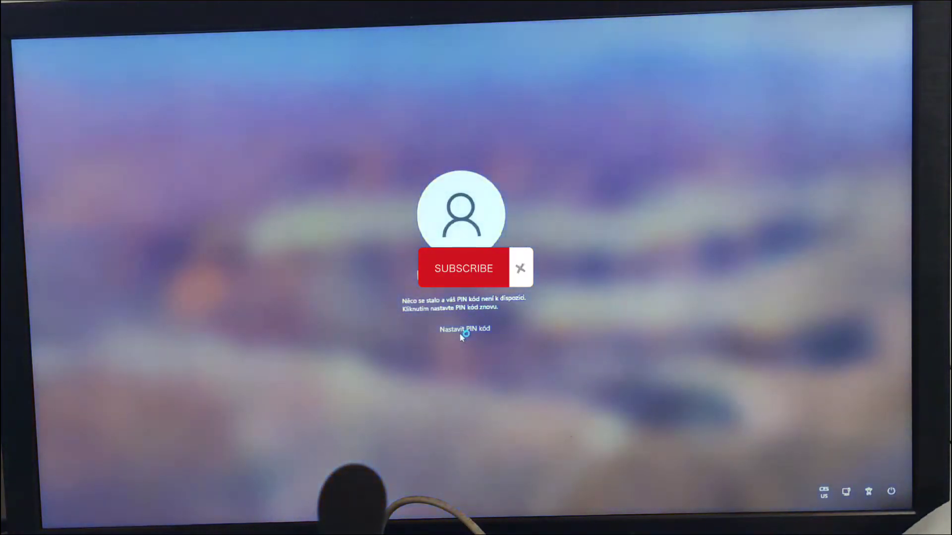
{"action": "left_click", "coordinate": [465, 329]}
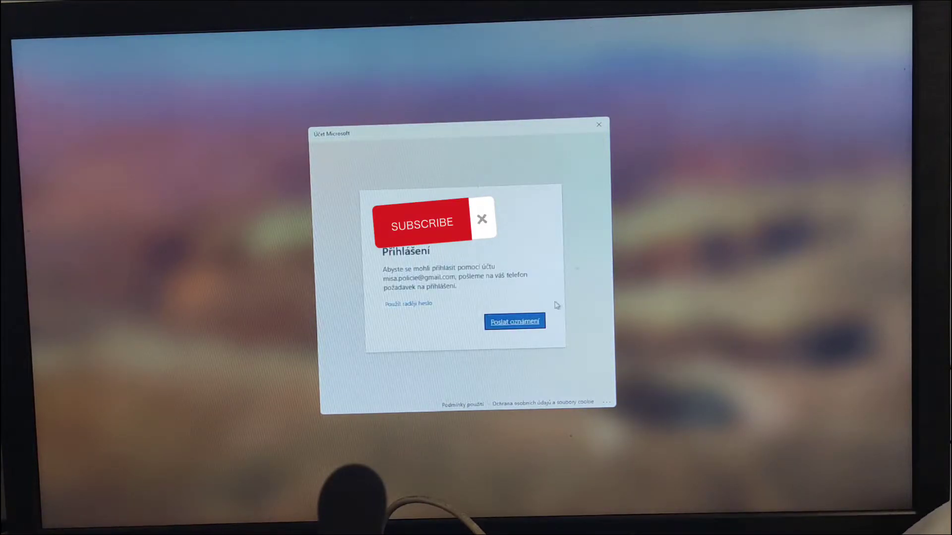
{"action": "left_click", "coordinate": [514, 322]}
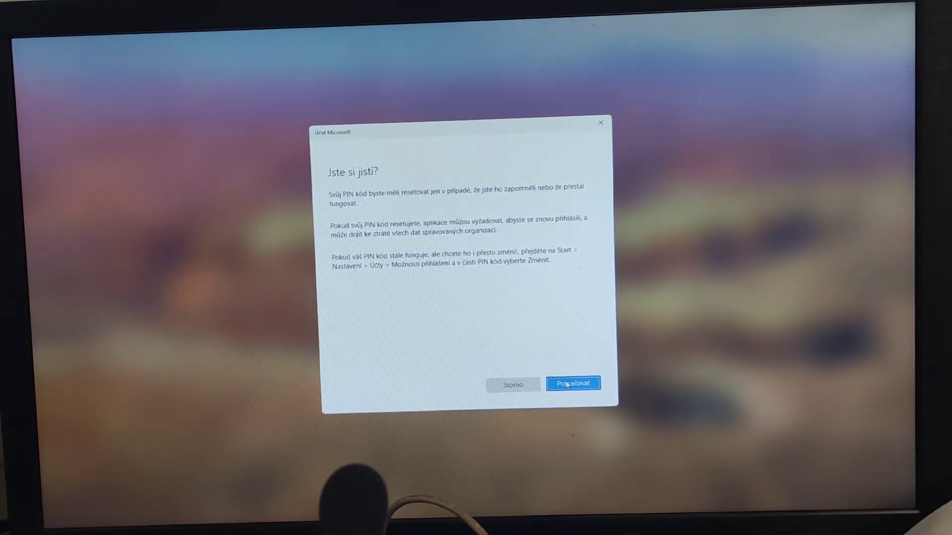
{"action": "left_click", "coordinate": [571, 383]}
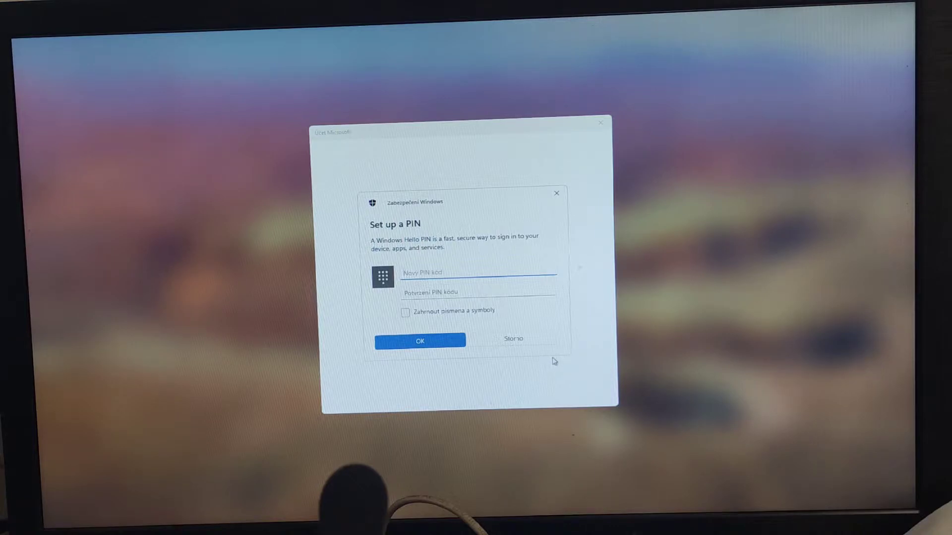
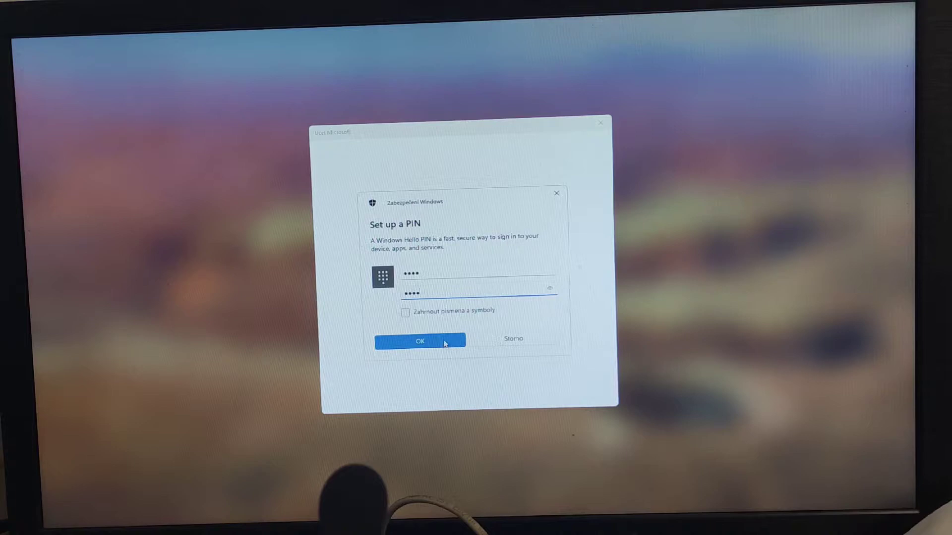
{"action": "left_click", "coordinate": [419, 341]}
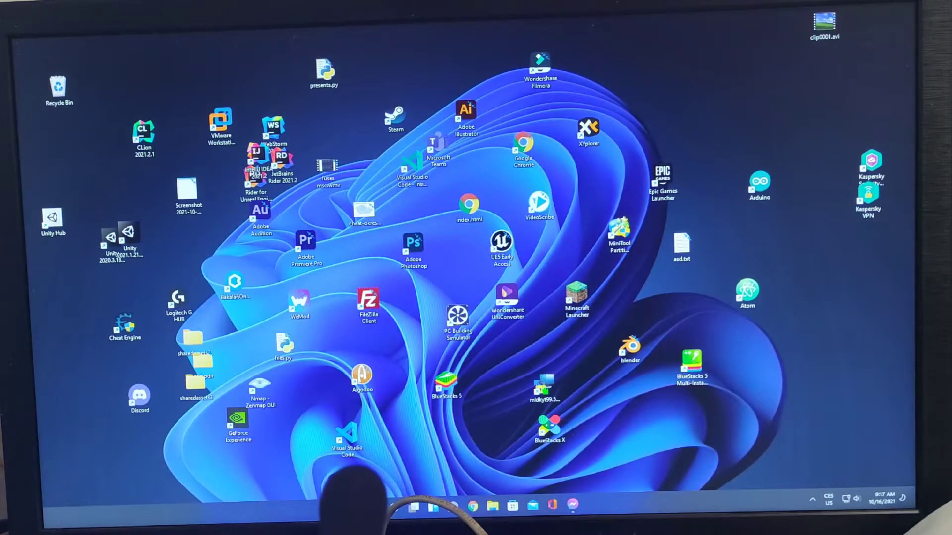
Step: Open Settings from Start and go to the Accounts page
{"action": "left_click", "coordinate": [430, 506]}
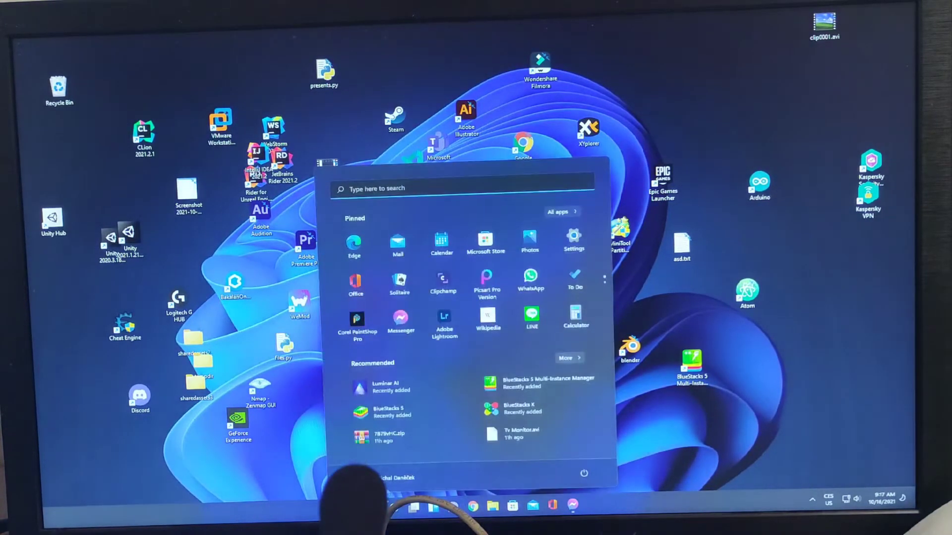
{"action": "left_click", "coordinate": [573, 238]}
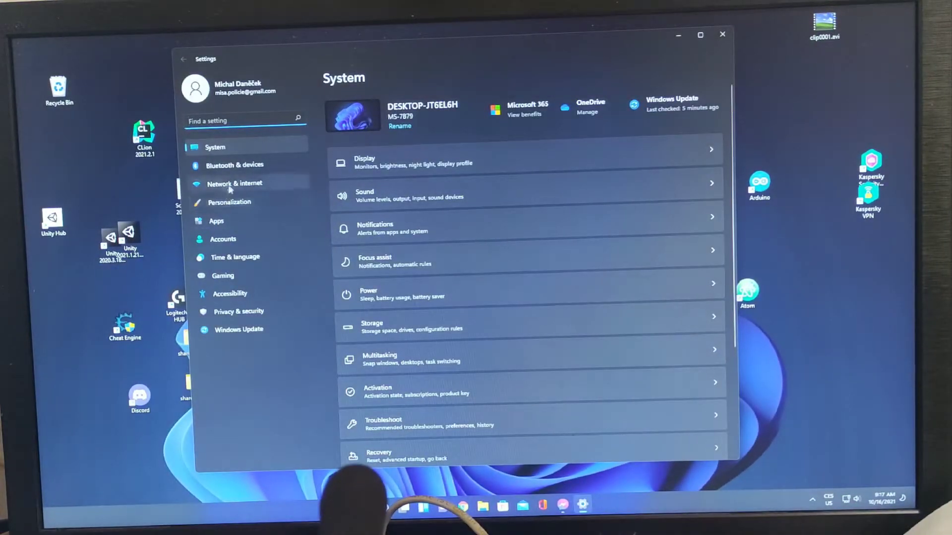
{"action": "left_click", "coordinate": [223, 238]}
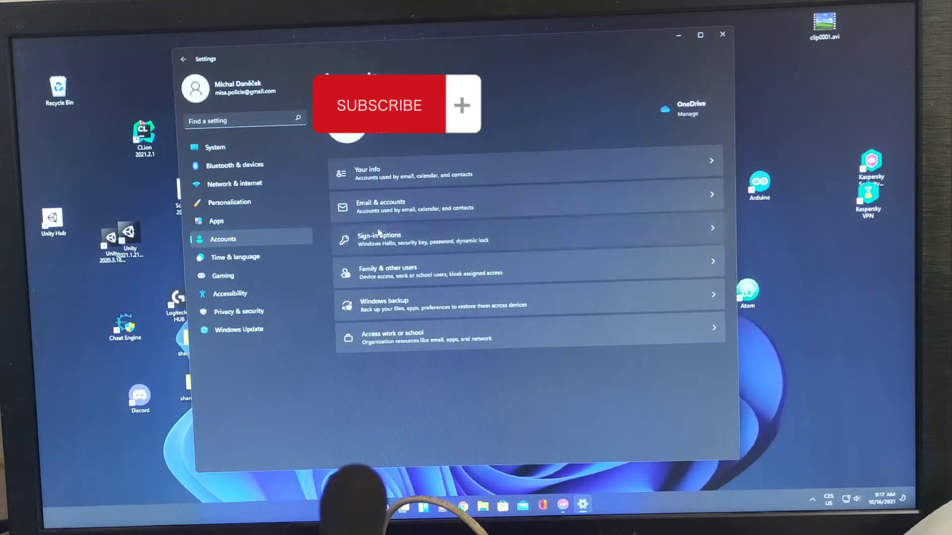
Step: Check the PIN (Windows Hello) status under Sign-in options, then go back
{"action": "left_click", "coordinate": [379, 237]}
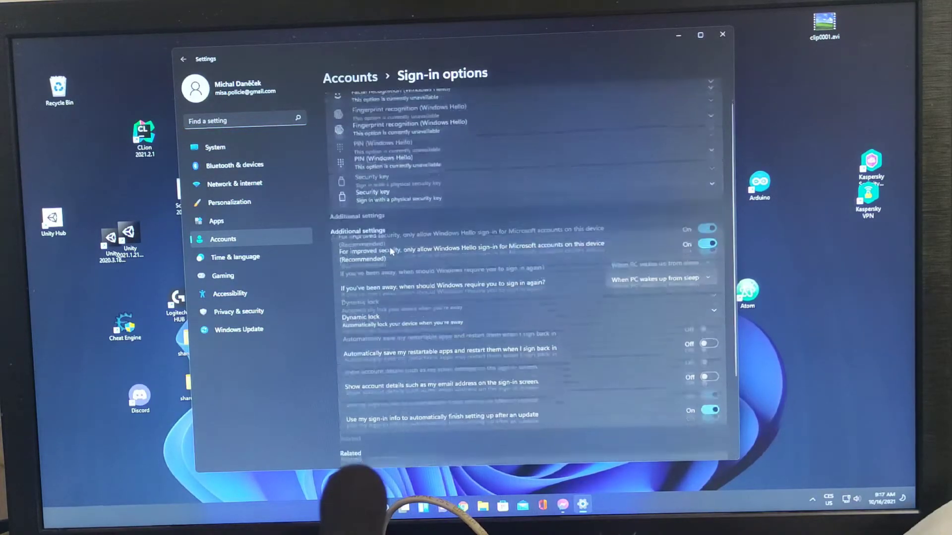
{"action": "scroll", "scroll_direction": "up", "scroll_amount": 3}
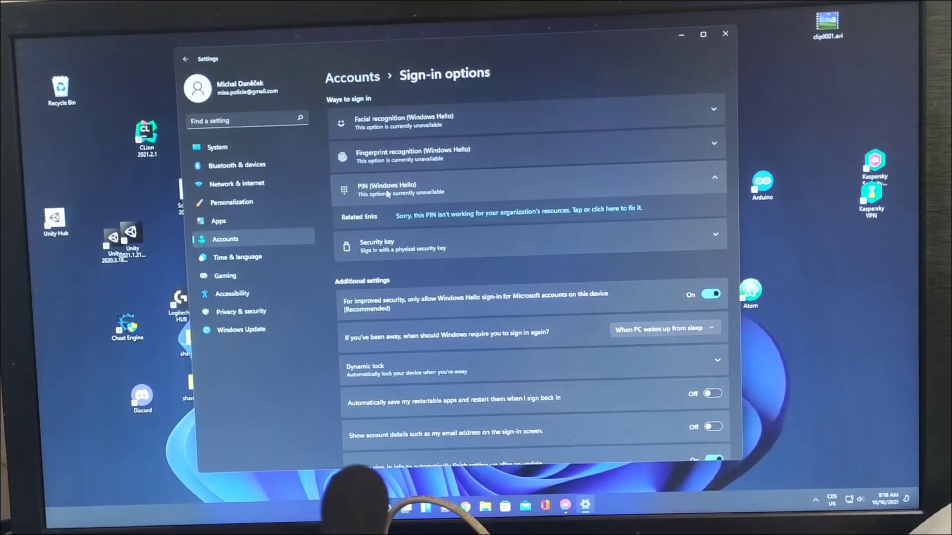
{"action": "left_click", "coordinate": [714, 178]}
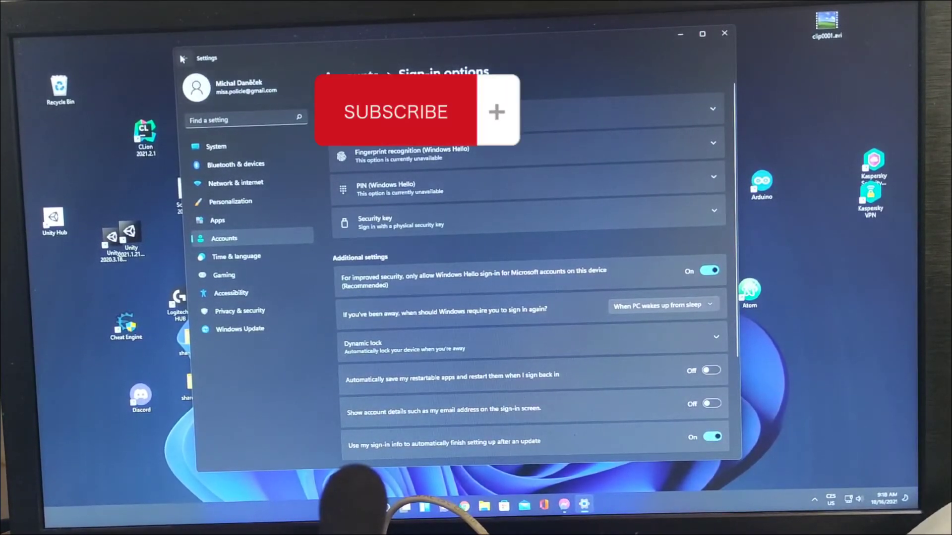
{"action": "left_click", "coordinate": [216, 146]}
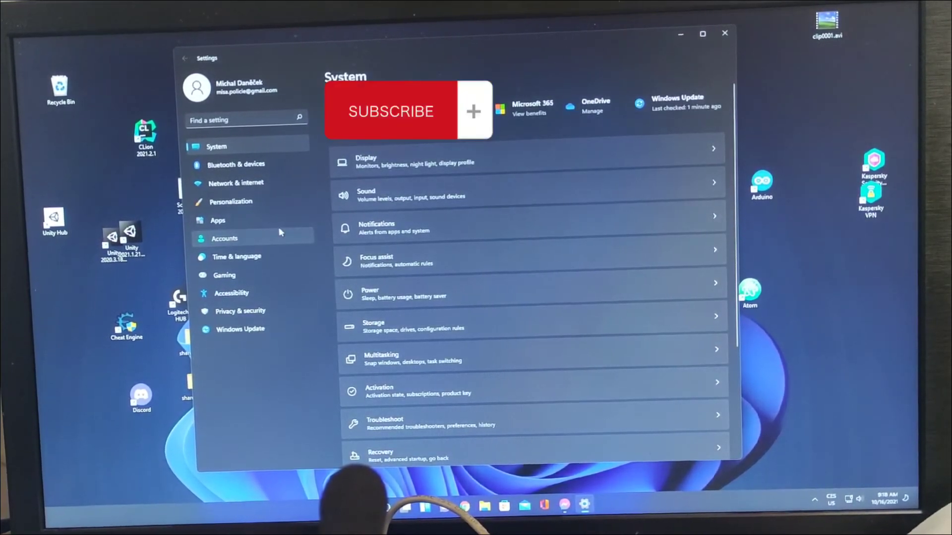
Step: Look at Accounts and Your info, then close the Settings window
{"action": "left_click", "coordinate": [224, 238]}
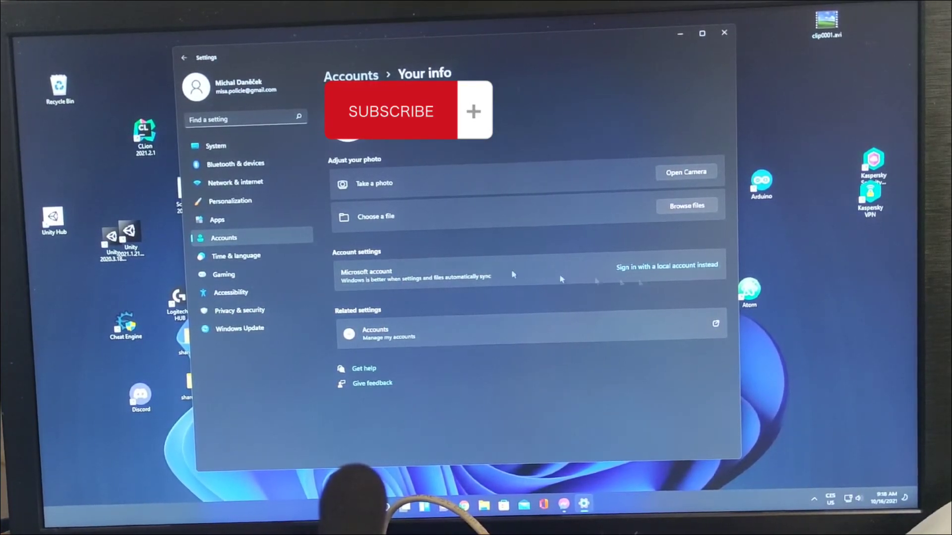
{"action": "left_click", "coordinate": [184, 57]}
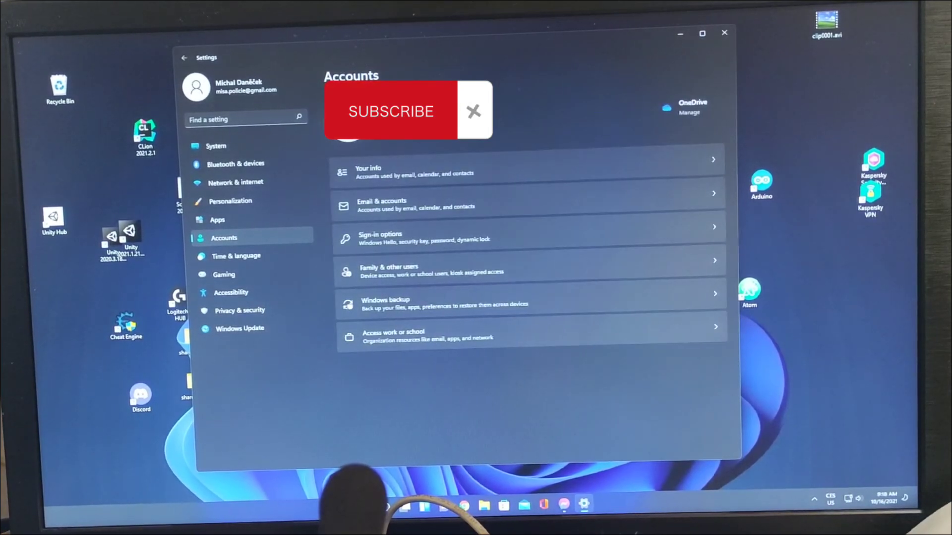
{"action": "left_click", "coordinate": [724, 32]}
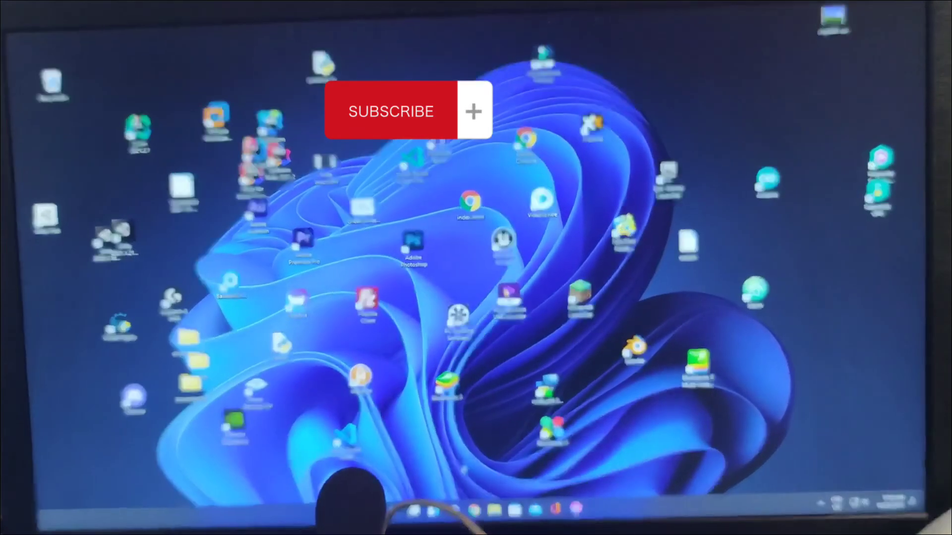